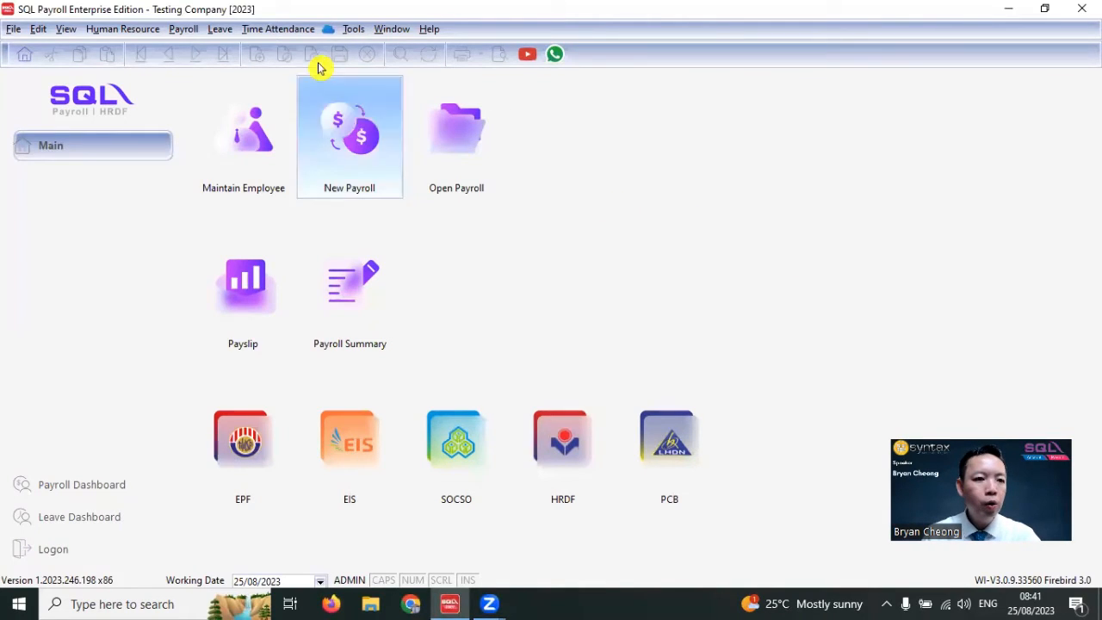
Step: Open Maintain Contribution to list the Default Contribution and EPF 19% schemes
{"action": "left_click", "coordinate": [184, 28]}
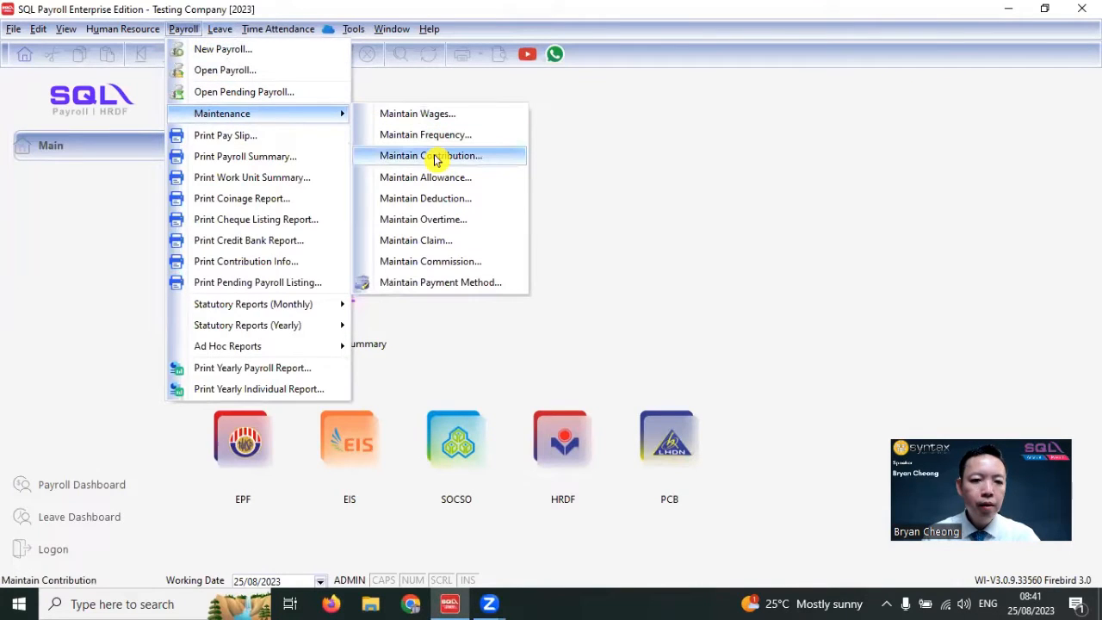
{"action": "left_click", "coordinate": [431, 156]}
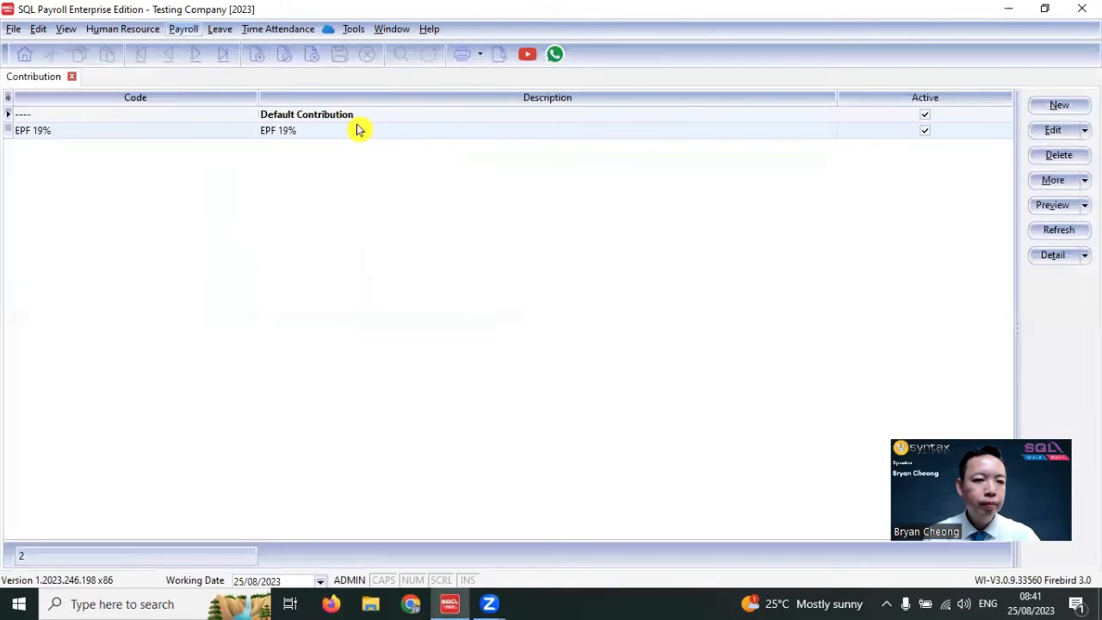
Step: Open the Default Contribution scheme showing employee 11% and employer 12% EPF rates
{"action": "double_click", "coordinate": [307, 114]}
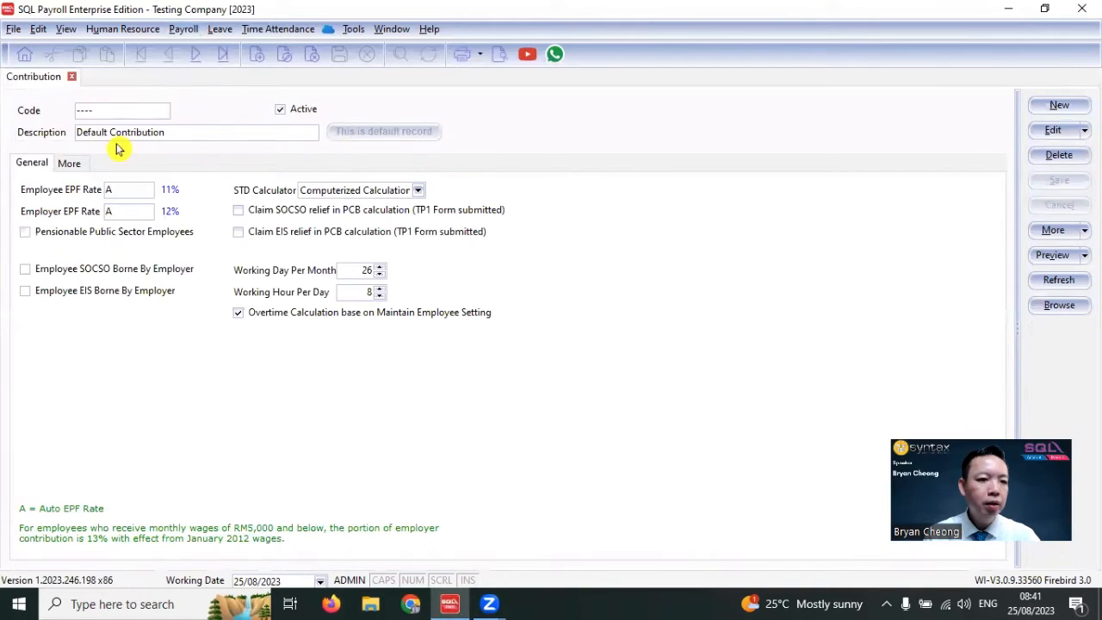
{"action": "mouse_move", "coordinate": [21, 189]}
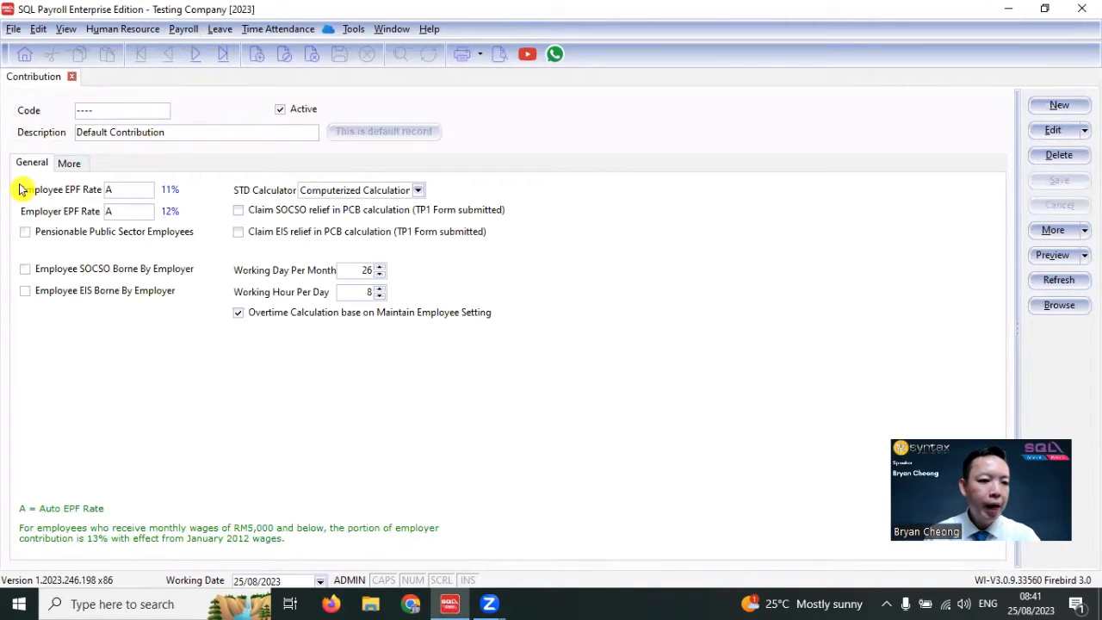
{"action": "mouse_move", "coordinate": [34, 211]}
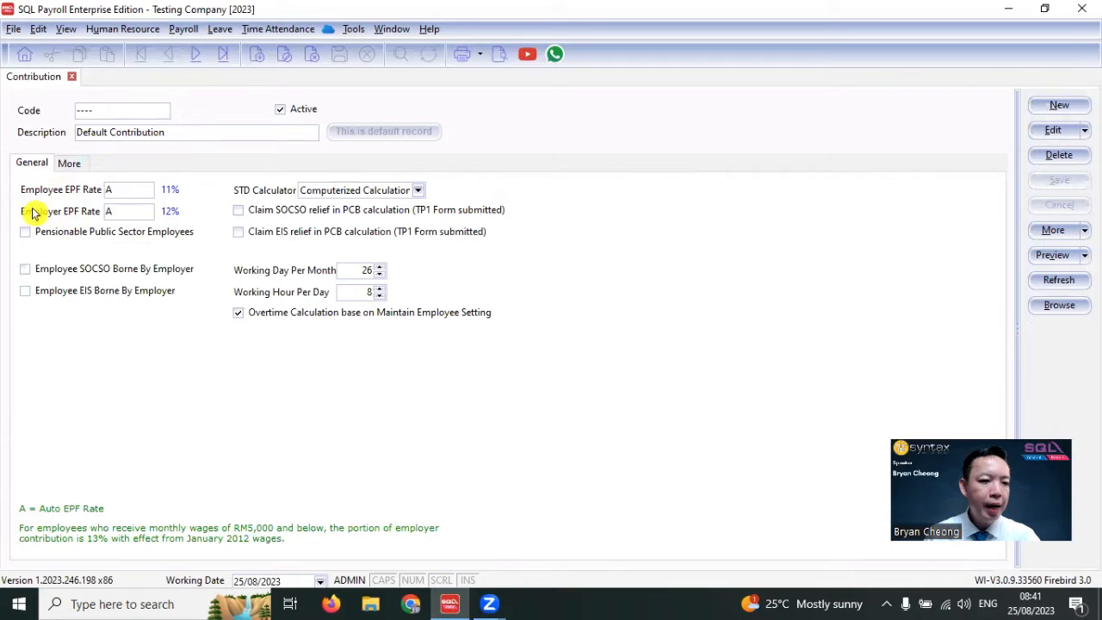
{"action": "mouse_move", "coordinate": [112, 178]}
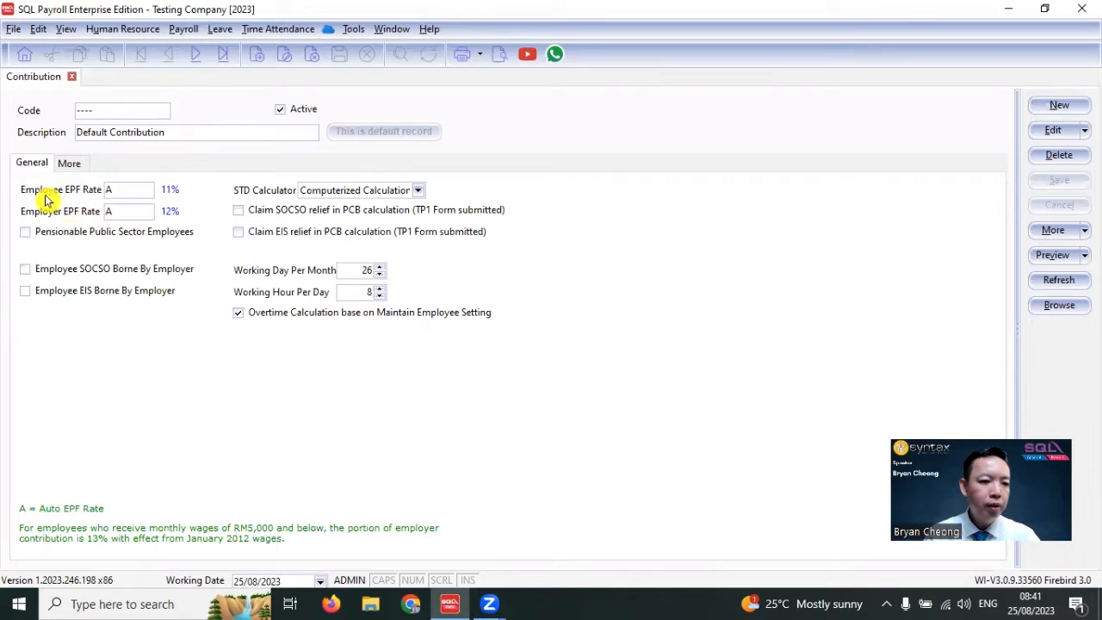
{"action": "mouse_move", "coordinate": [84, 216]}
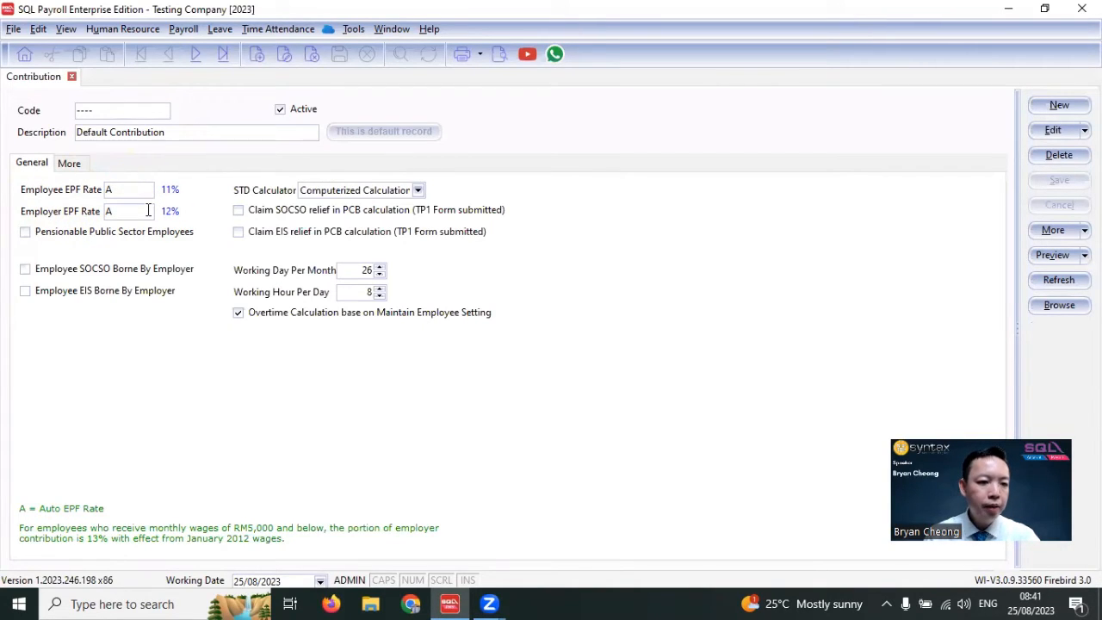
{"action": "mouse_move", "coordinate": [271, 410]}
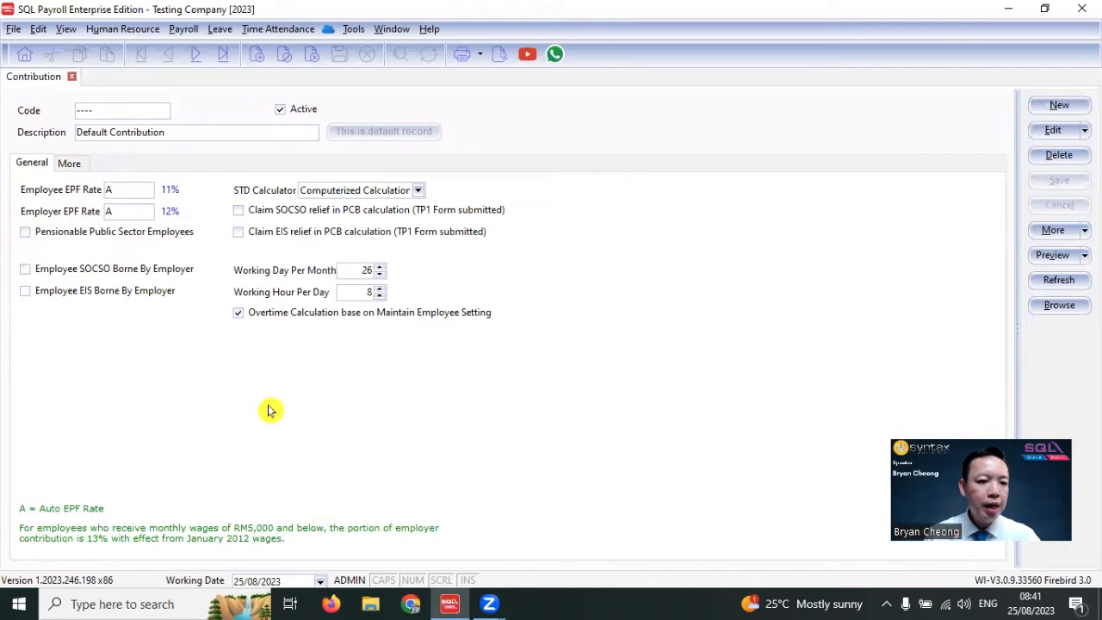
{"action": "mouse_move", "coordinate": [172, 508]}
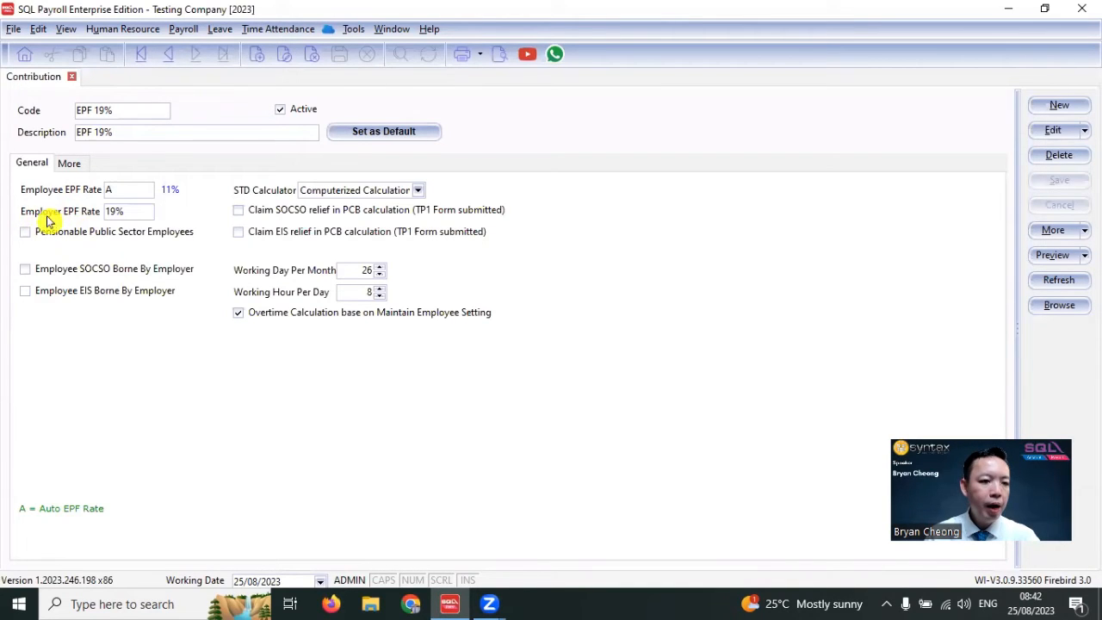
{"action": "mouse_move", "coordinate": [119, 231]}
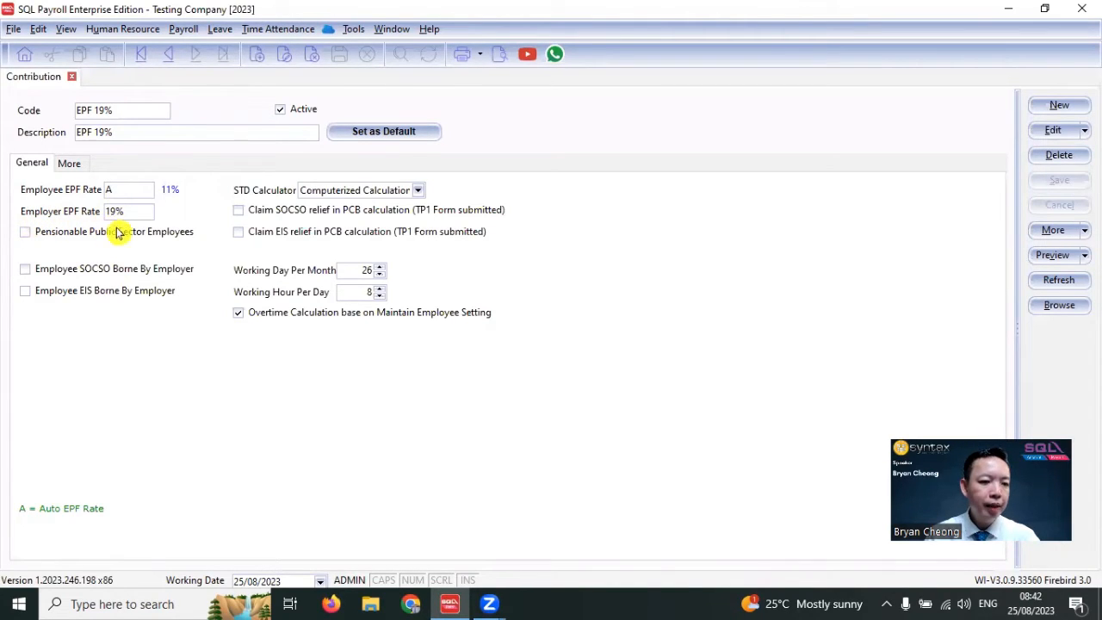
{"action": "mouse_move", "coordinate": [140, 248]}
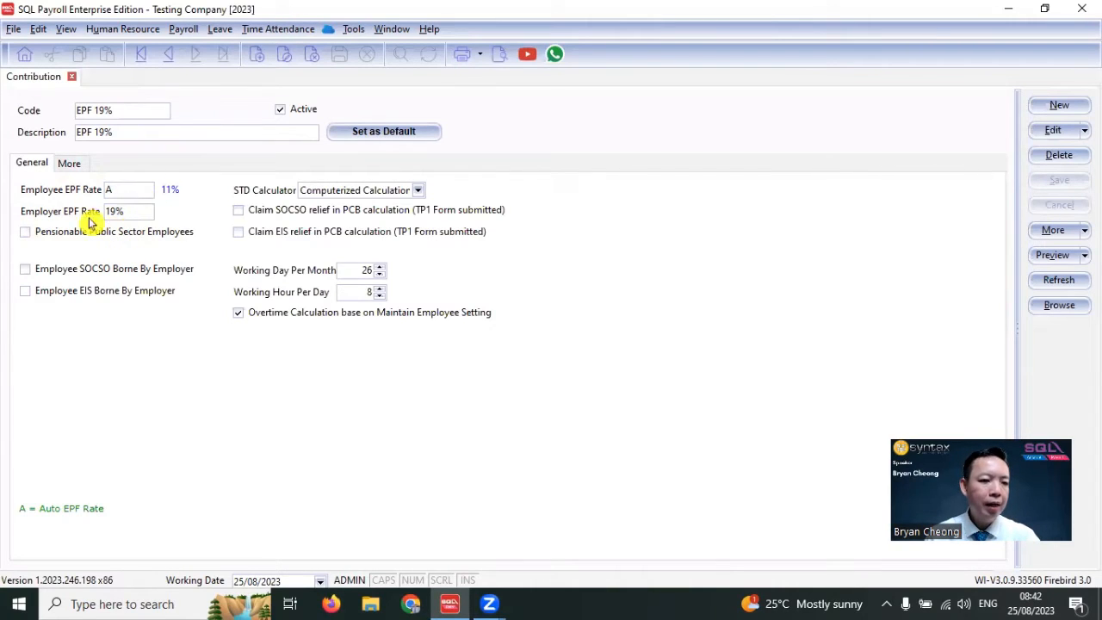
Step: Close the Contribution tab after confirming EPF 19% has employer rate 19%
{"action": "left_click", "coordinate": [71, 76]}
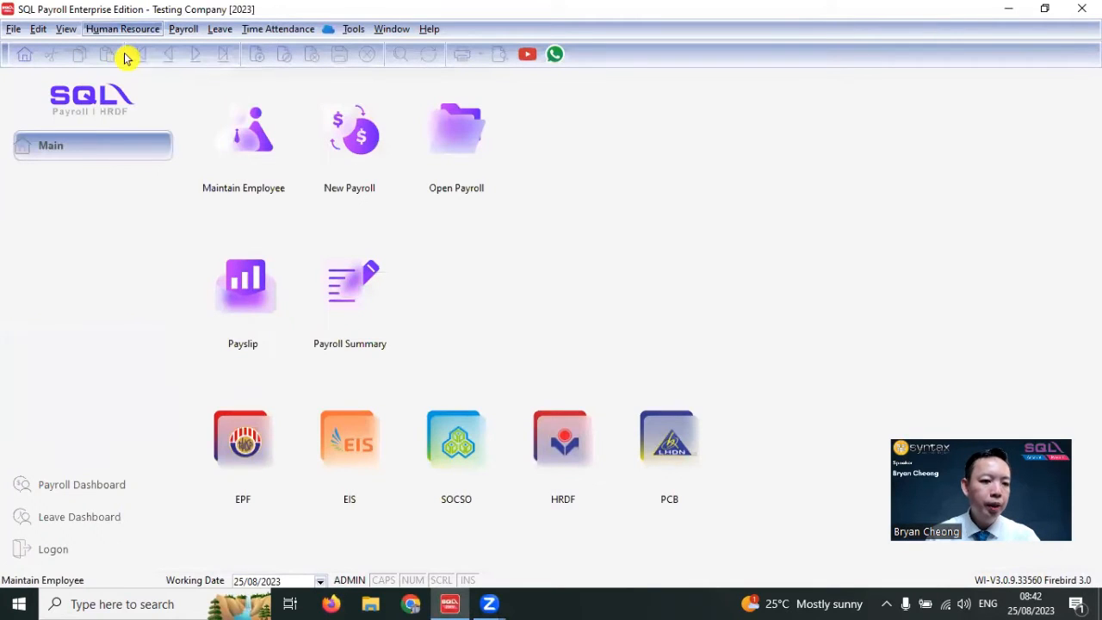
Step: Set employee 00001's Payroll Info contribution scheme to EPF 19%
{"action": "left_click", "coordinate": [243, 134]}
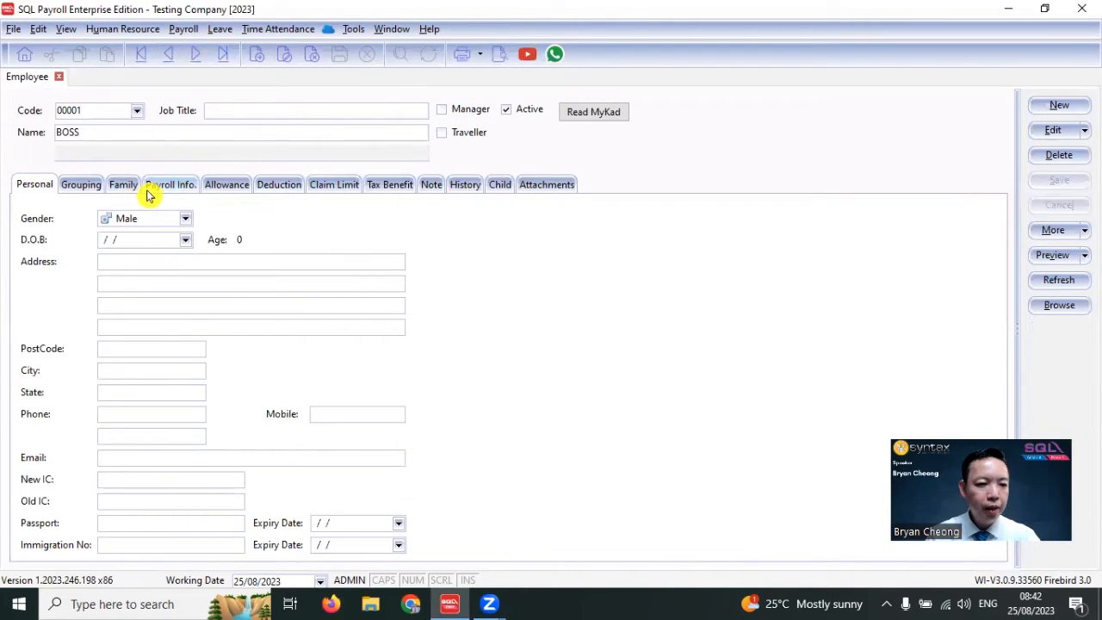
{"action": "left_click", "coordinate": [170, 184]}
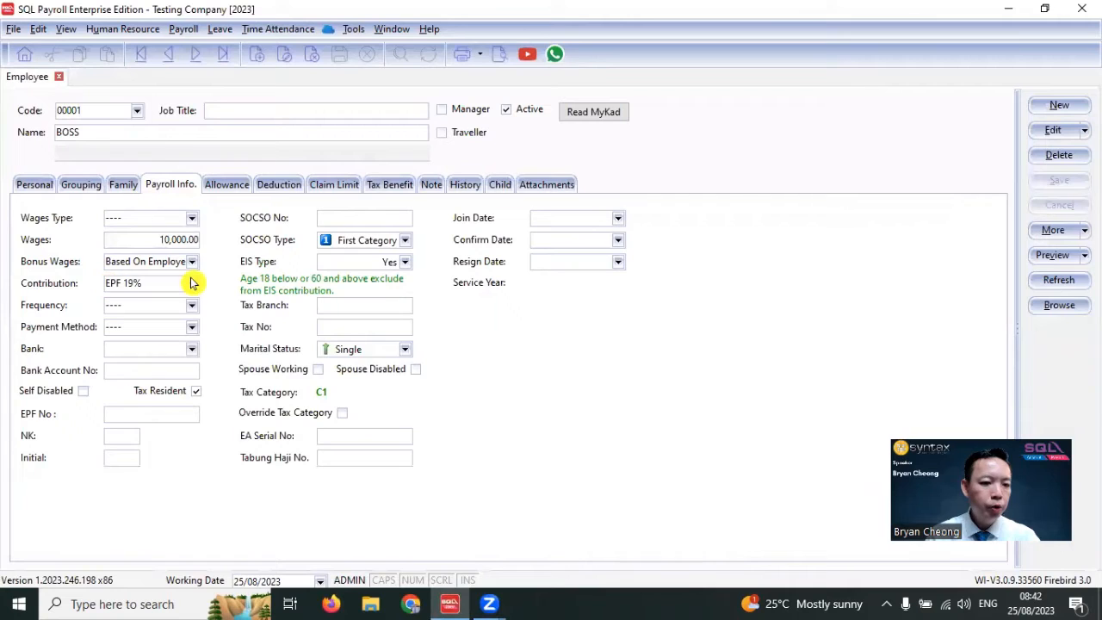
{"action": "left_click", "coordinate": [192, 282]}
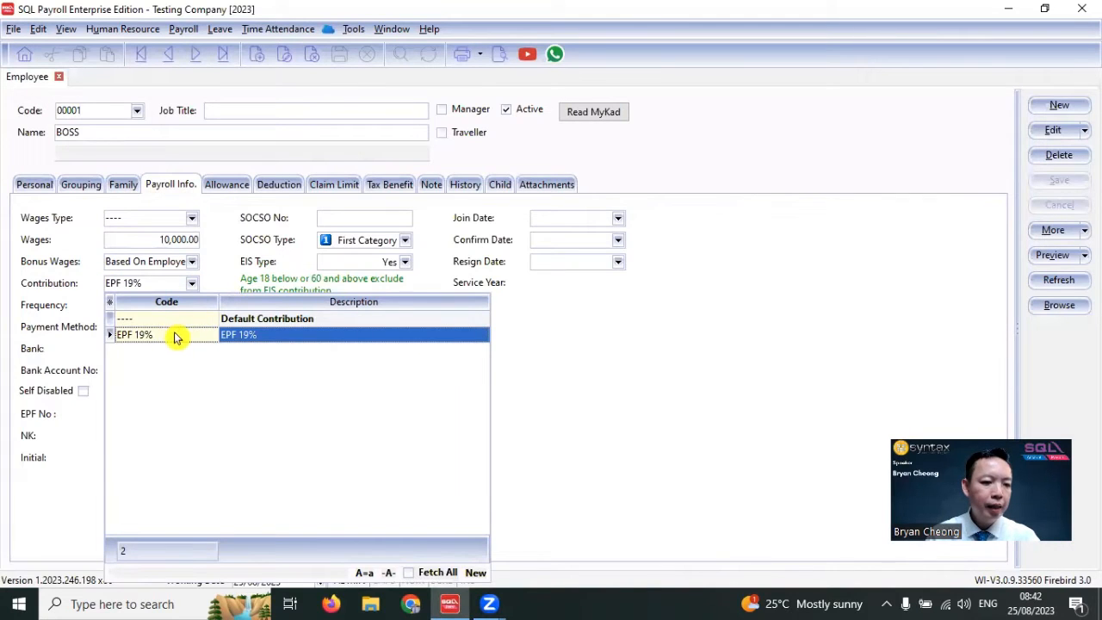
{"action": "mouse_move", "coordinate": [320, 344]}
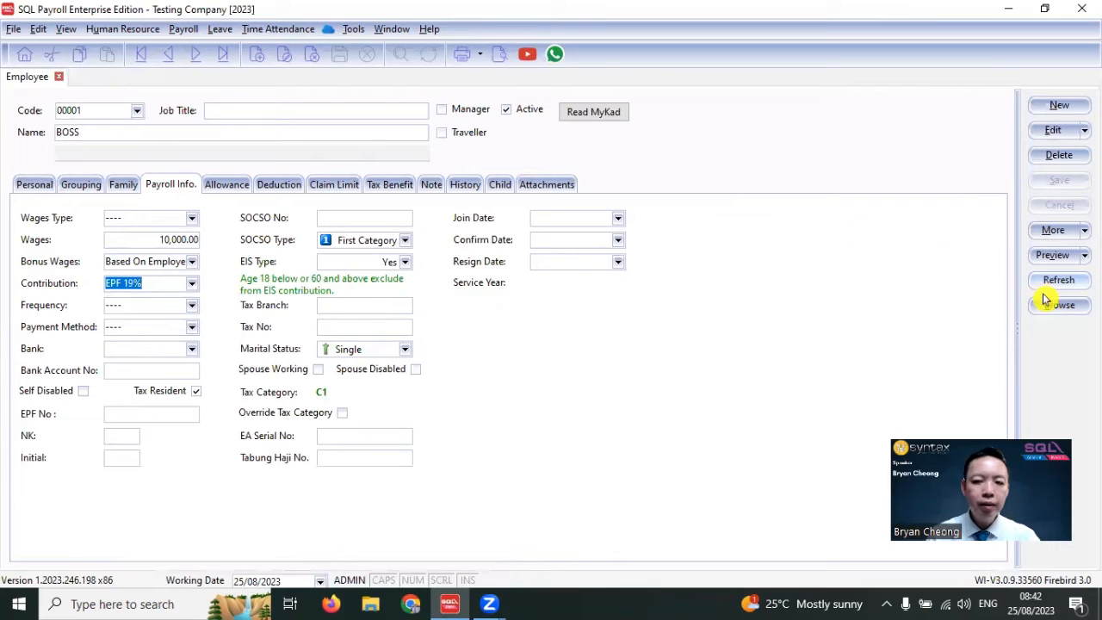
Step: Check employee records 00002 (salary under RM5000) and 00003 (over RM5000)
{"action": "left_click", "coordinate": [1059, 305]}
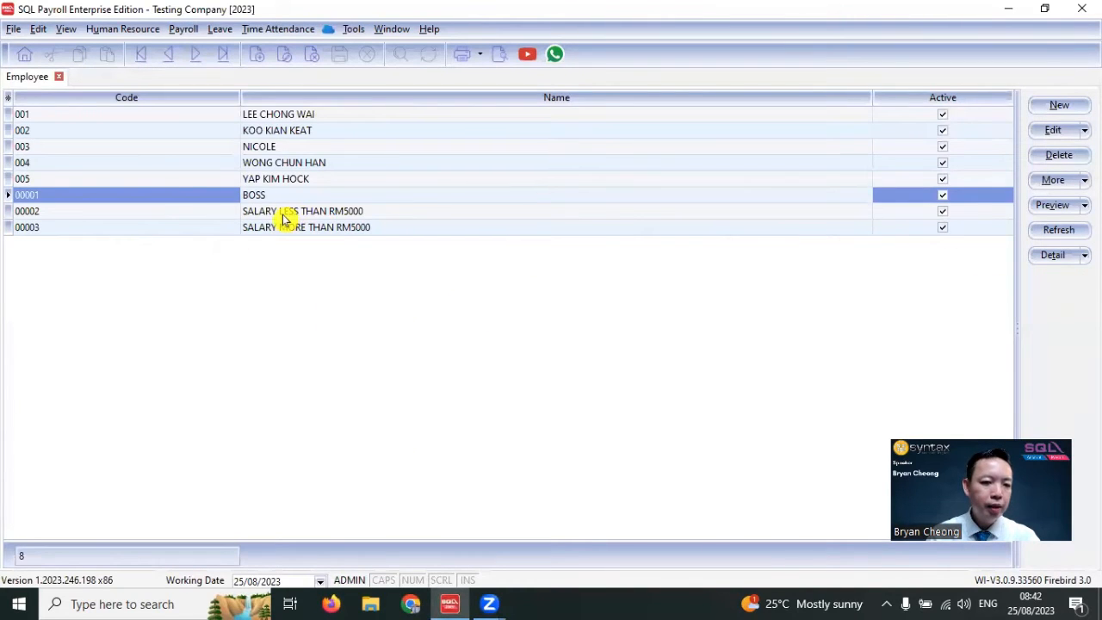
{"action": "double_click", "coordinate": [302, 211]}
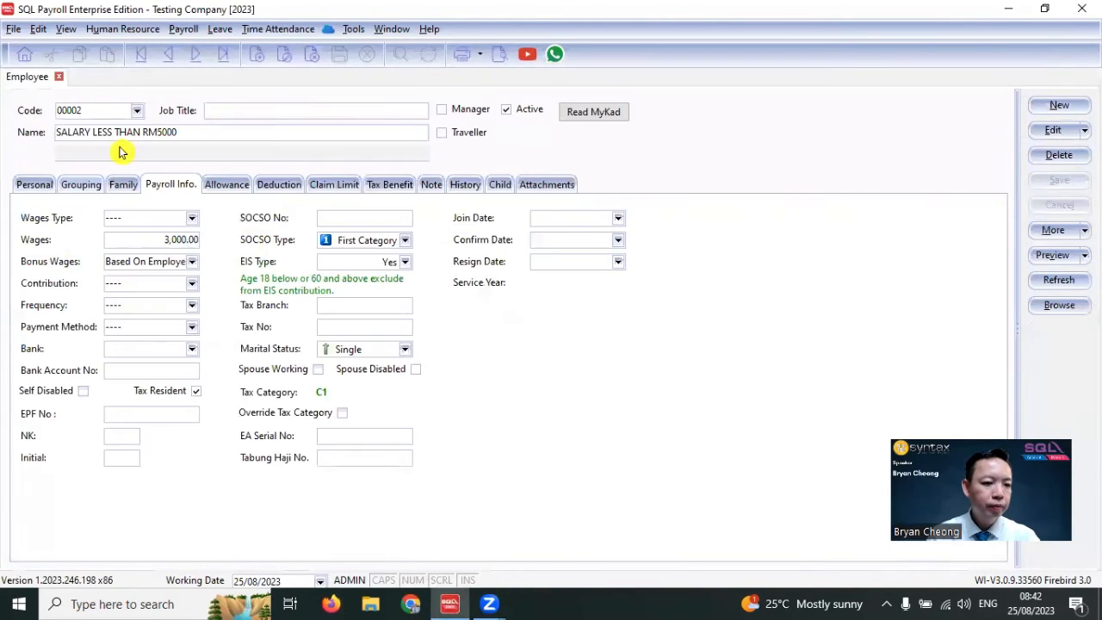
{"action": "mouse_move", "coordinate": [168, 282]}
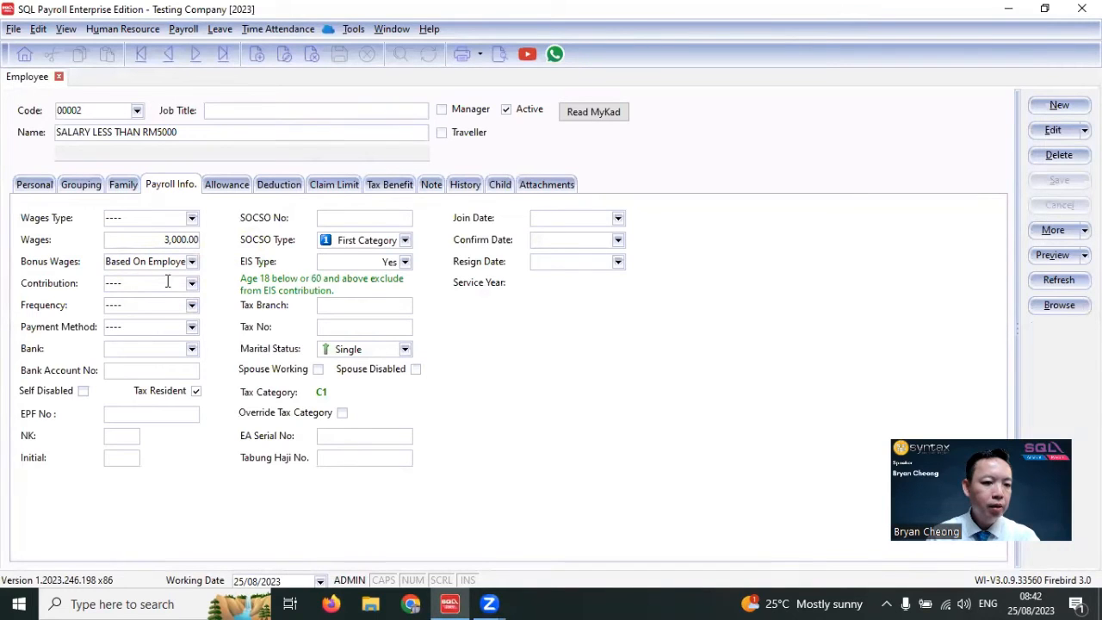
{"action": "left_click", "coordinate": [1058, 304]}
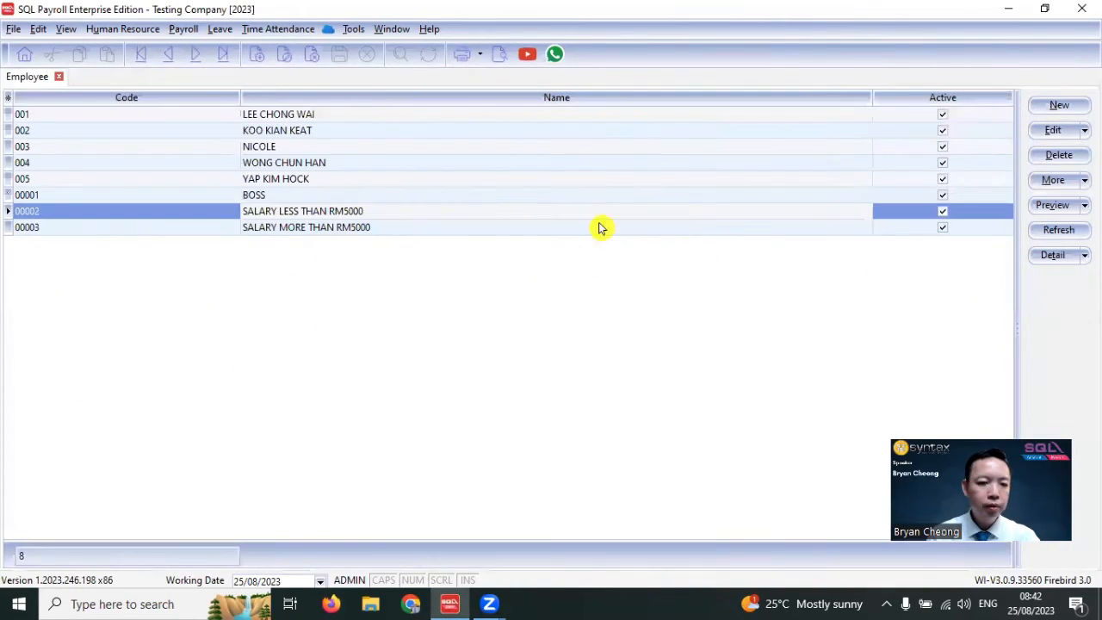
{"action": "double_click", "coordinate": [305, 226]}
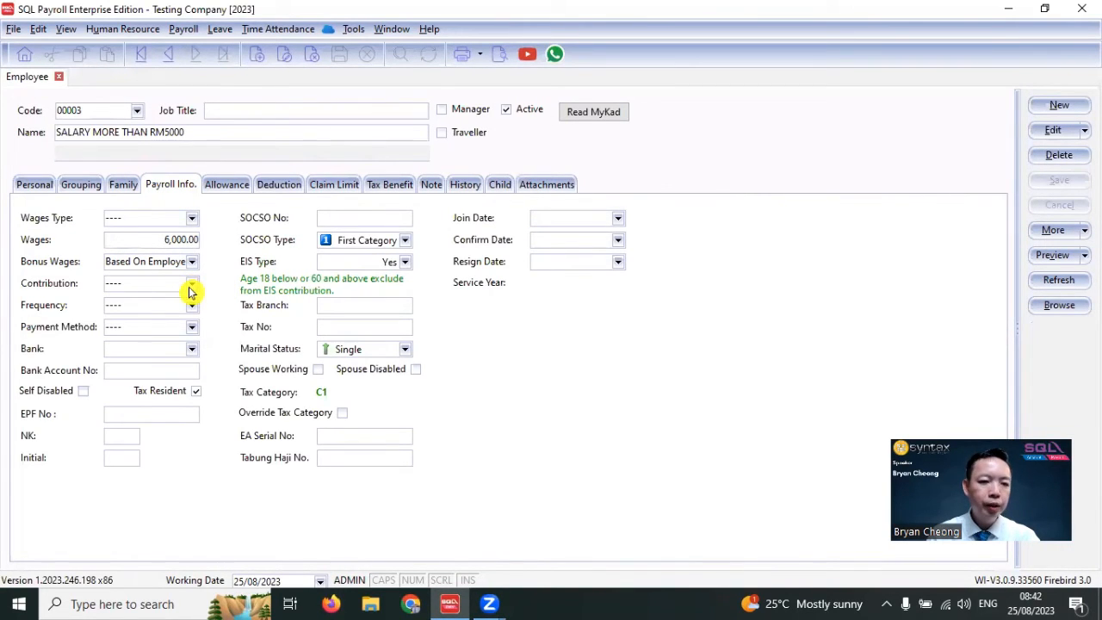
Step: Start a New Payroll and process the month-end run for month 8, 2023
{"action": "left_click", "coordinate": [183, 28]}
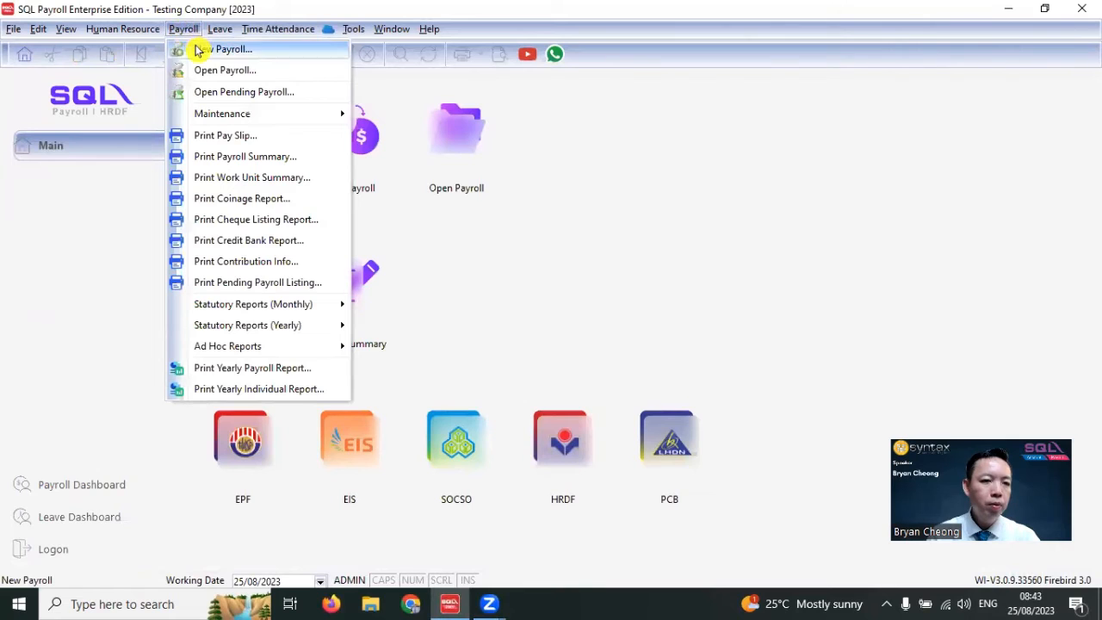
{"action": "left_click", "coordinate": [230, 49]}
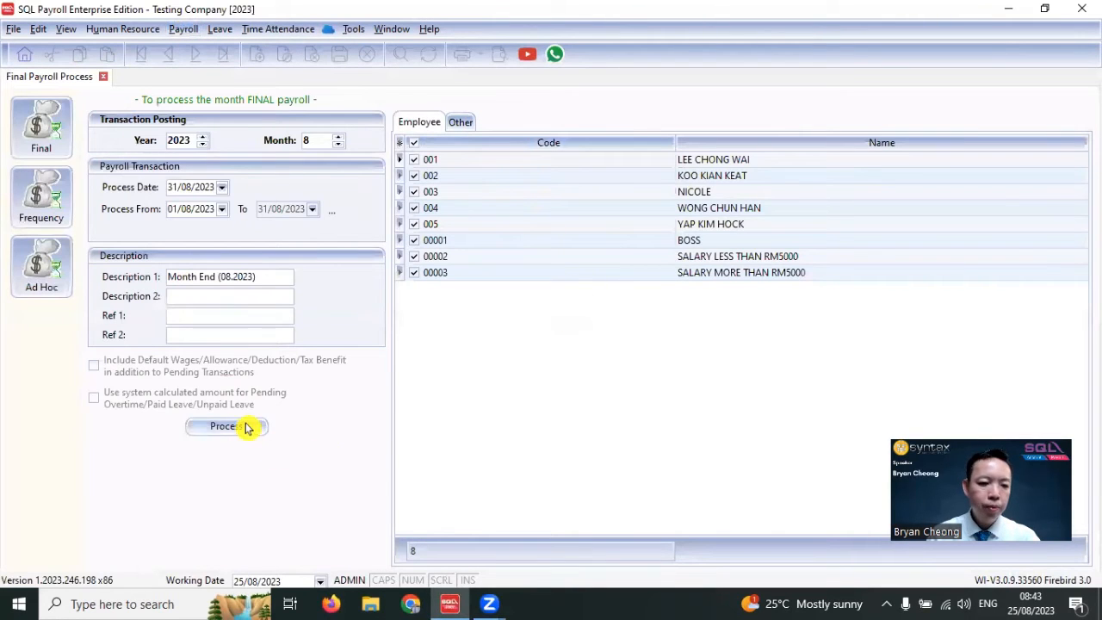
{"action": "mouse_move", "coordinate": [588, 330]}
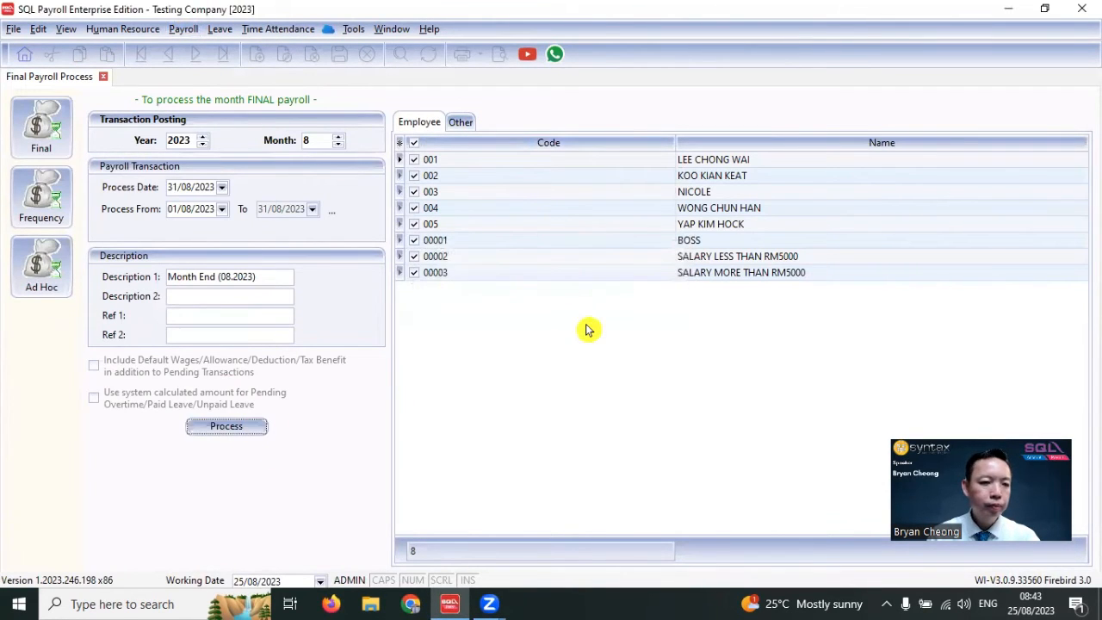
{"action": "left_click", "coordinate": [226, 425]}
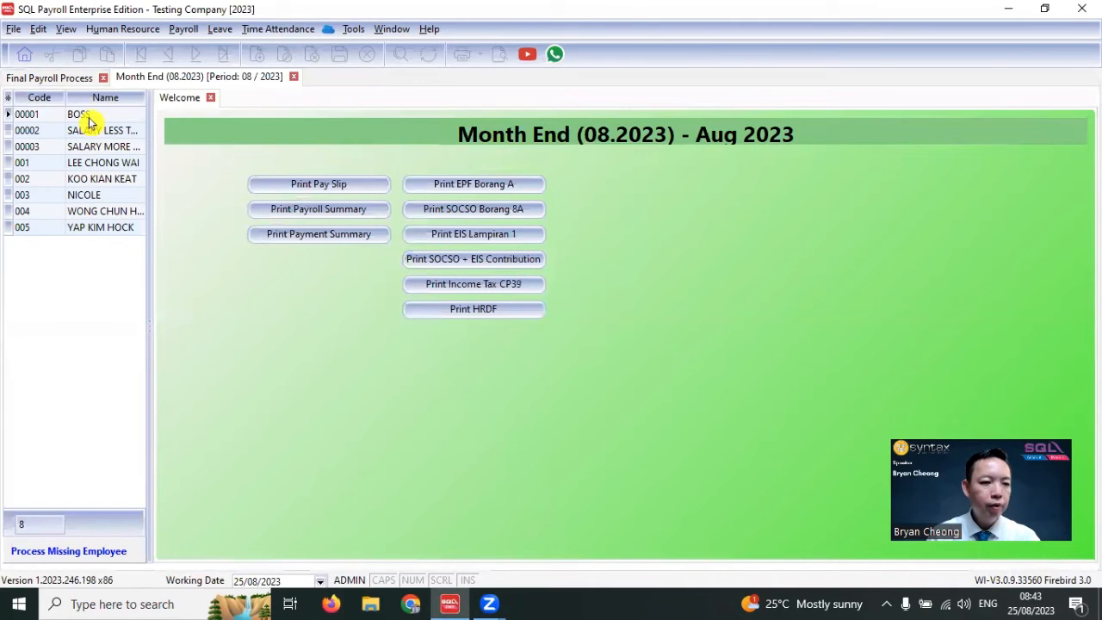
Step: View payslips for BOSS (19% employer EPF) and employee 00002 (13%)
{"action": "double_click", "coordinate": [77, 113]}
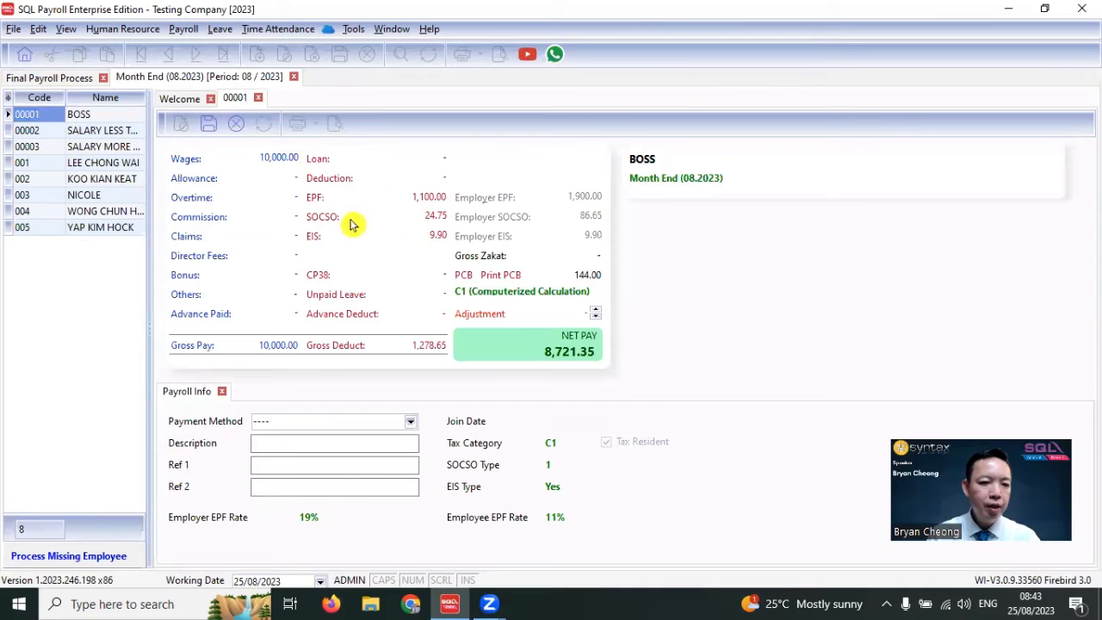
{"action": "mouse_move", "coordinate": [476, 215]}
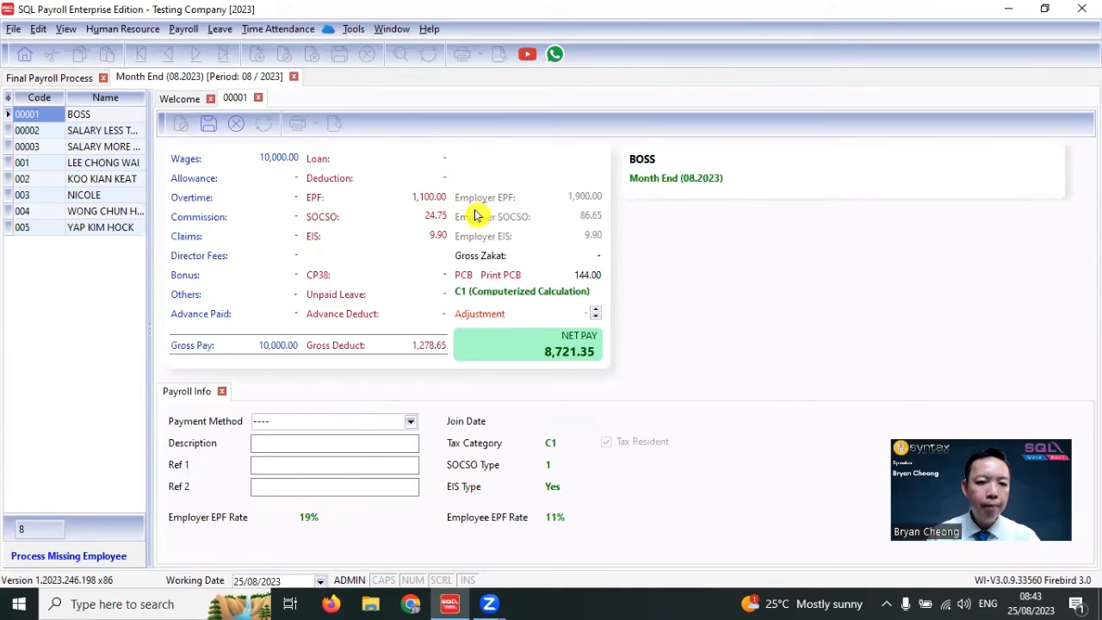
{"action": "mouse_move", "coordinate": [439, 344]}
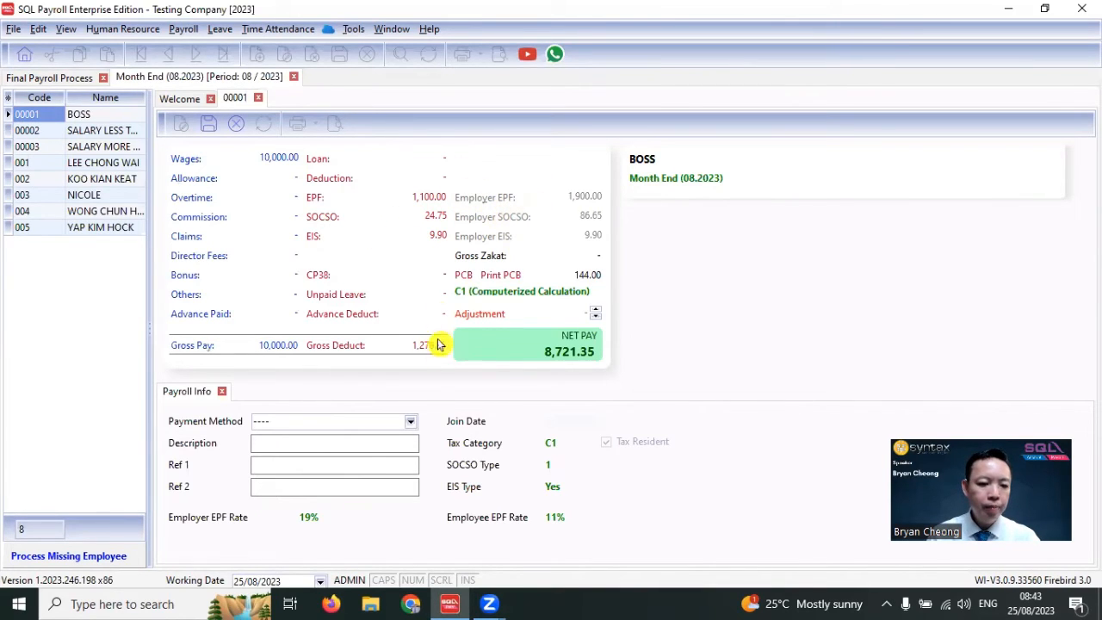
{"action": "left_click", "coordinate": [95, 130]}
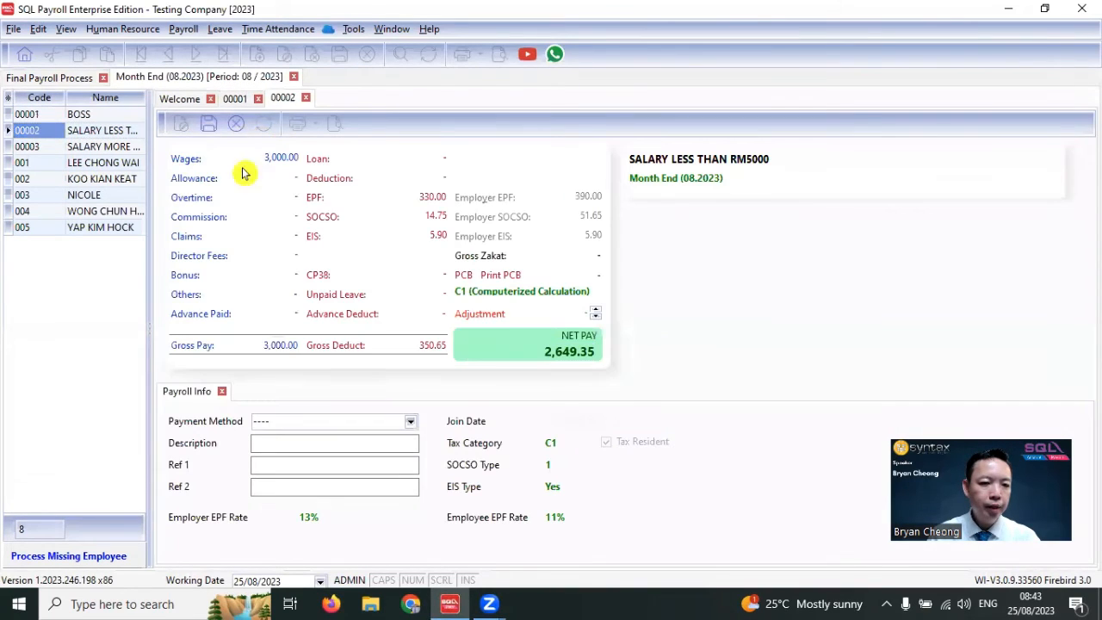
{"action": "mouse_move", "coordinate": [407, 211]}
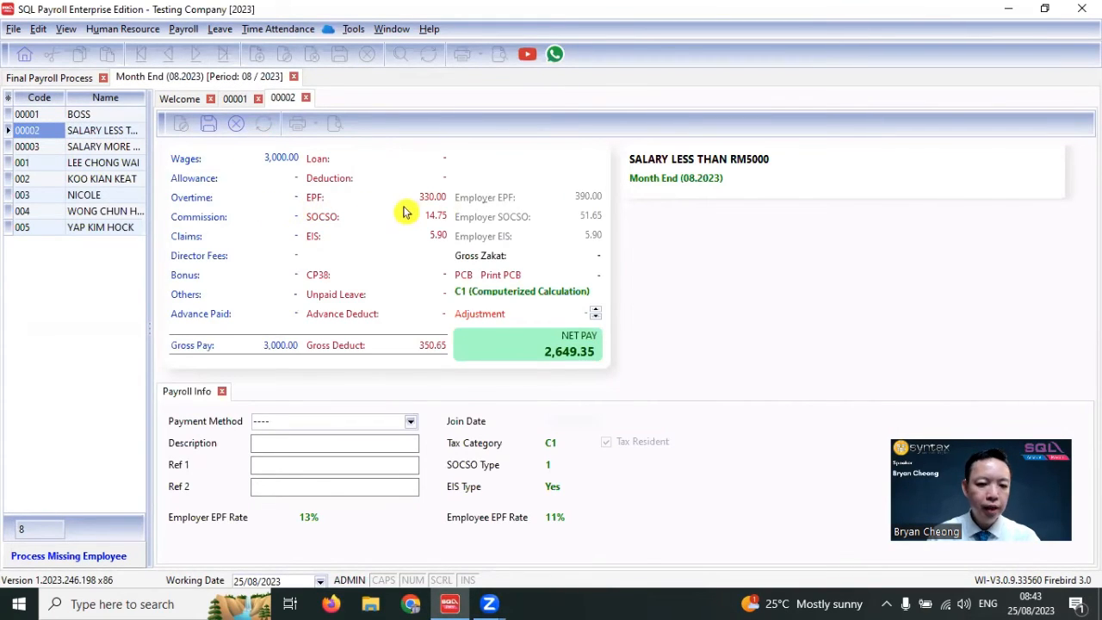
{"action": "mouse_move", "coordinate": [498, 214]}
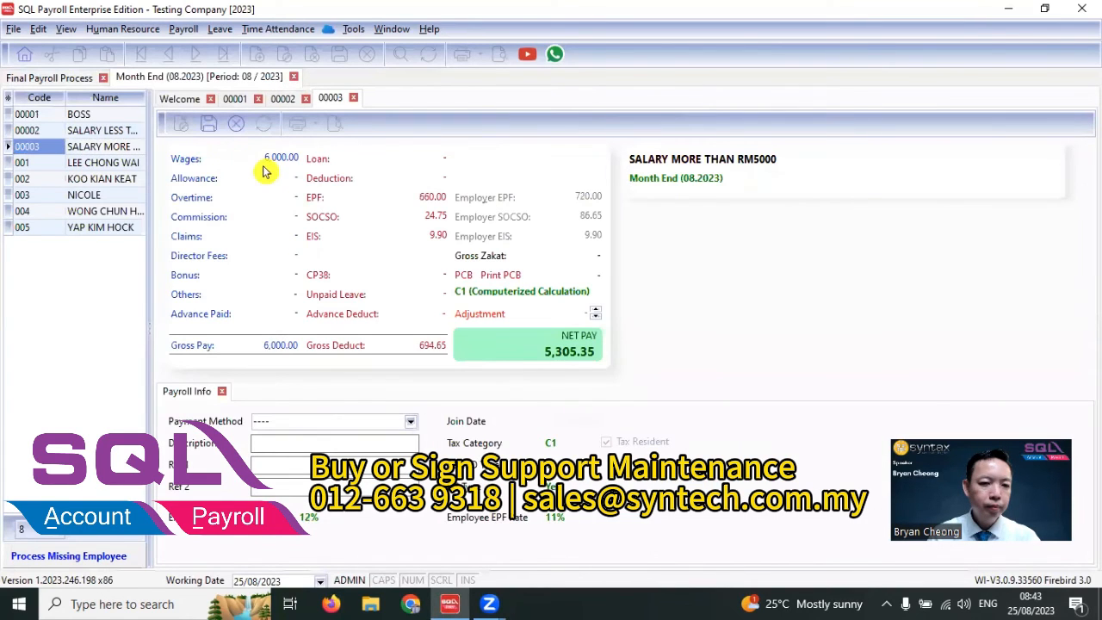
{"action": "mouse_move", "coordinate": [411, 206]}
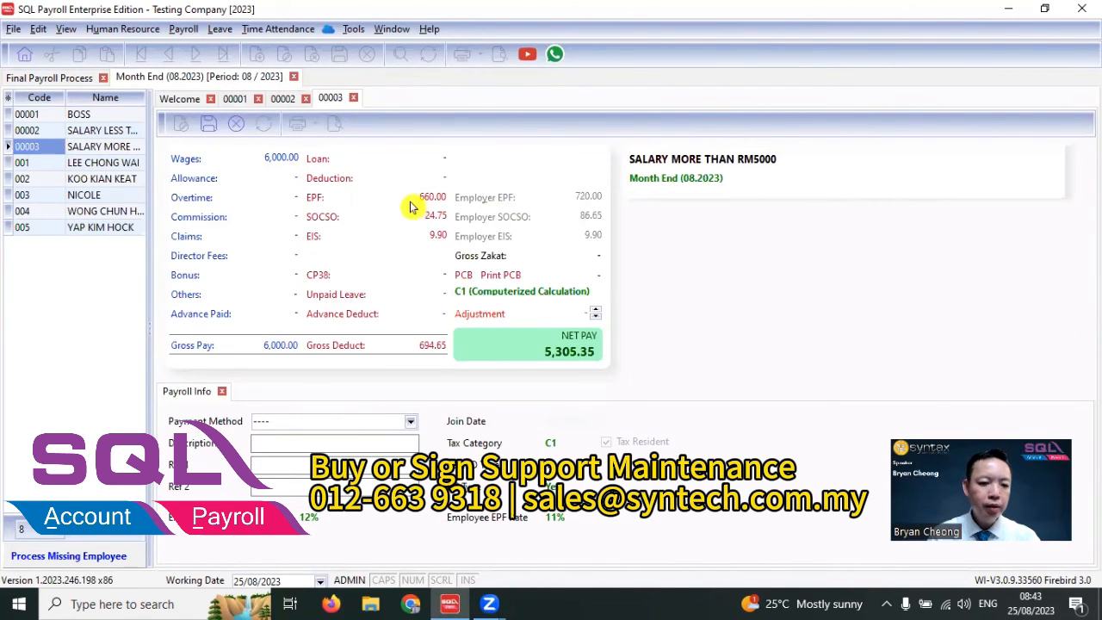
{"action": "mouse_move", "coordinate": [521, 211]}
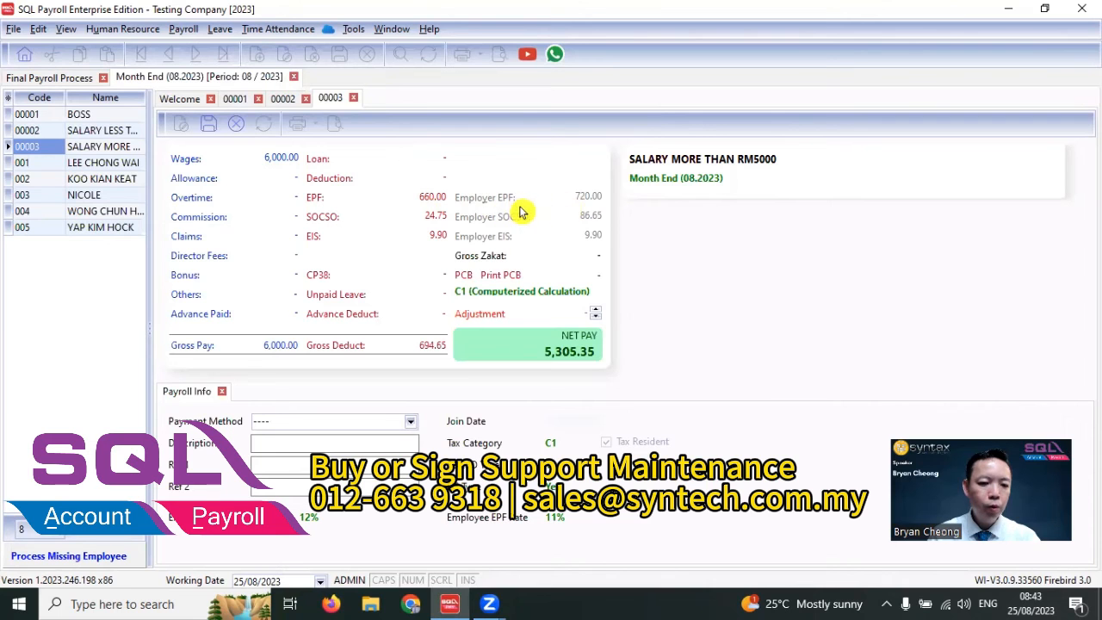